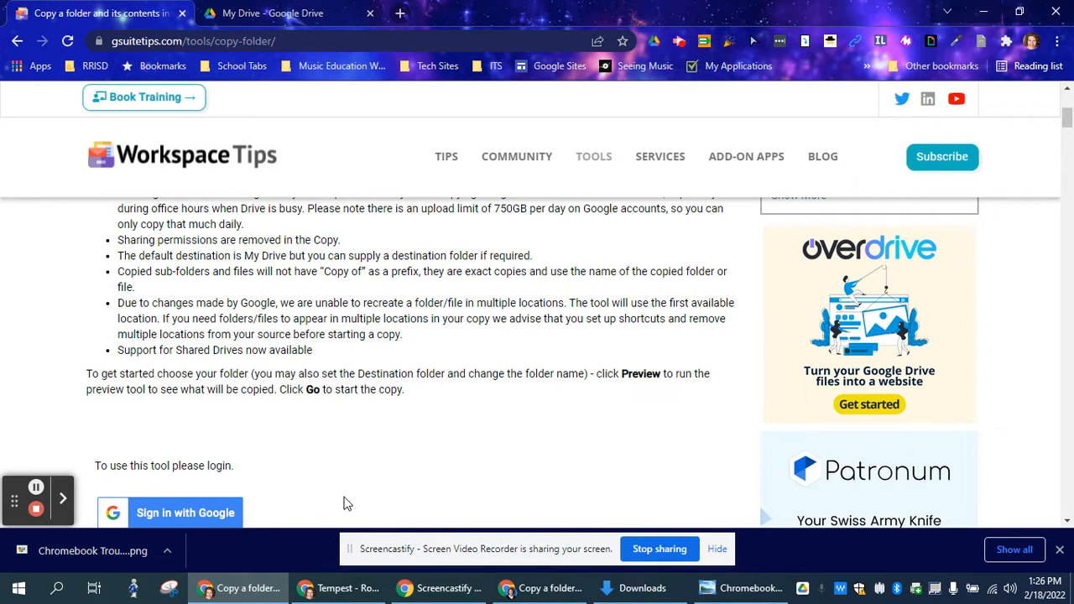
mouse_move(370, 451)
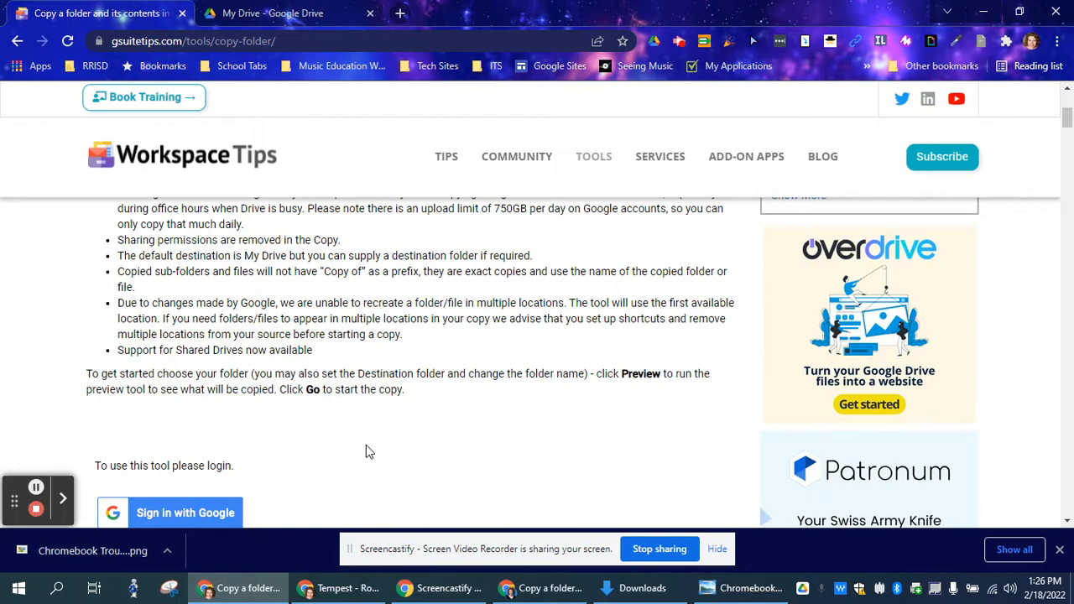
Step: Sign in to the Copy Folder tool with the Google account
left_click(185, 434)
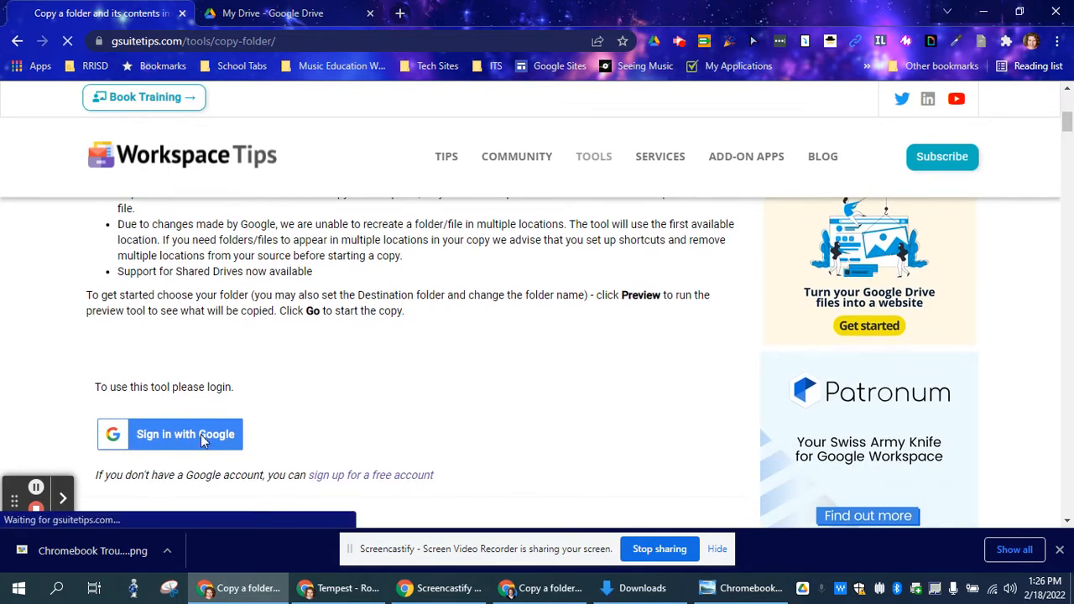
mouse_move(206, 442)
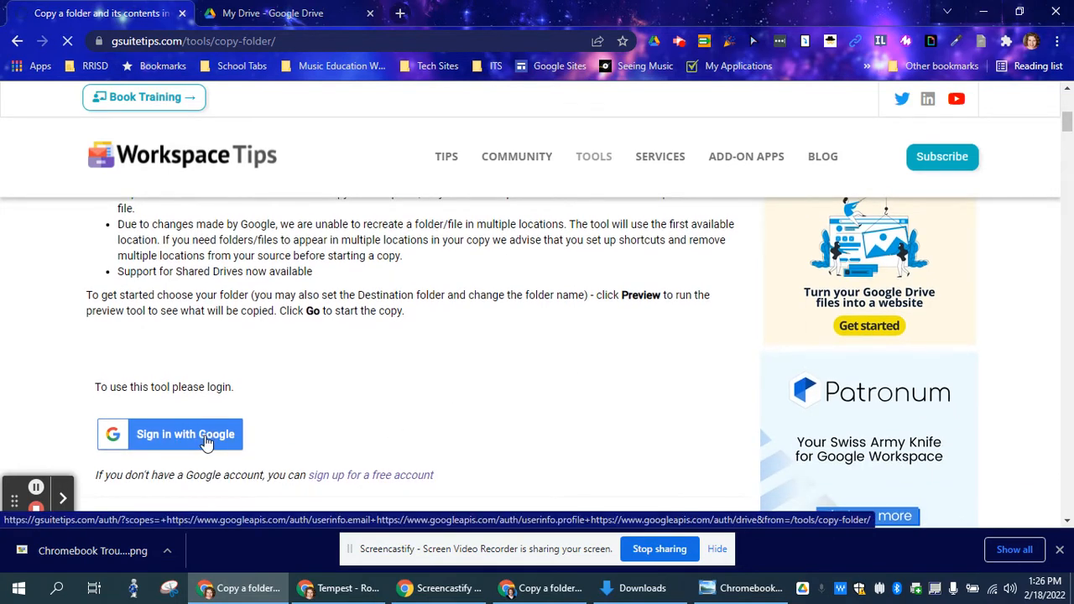
left_click(185, 434)
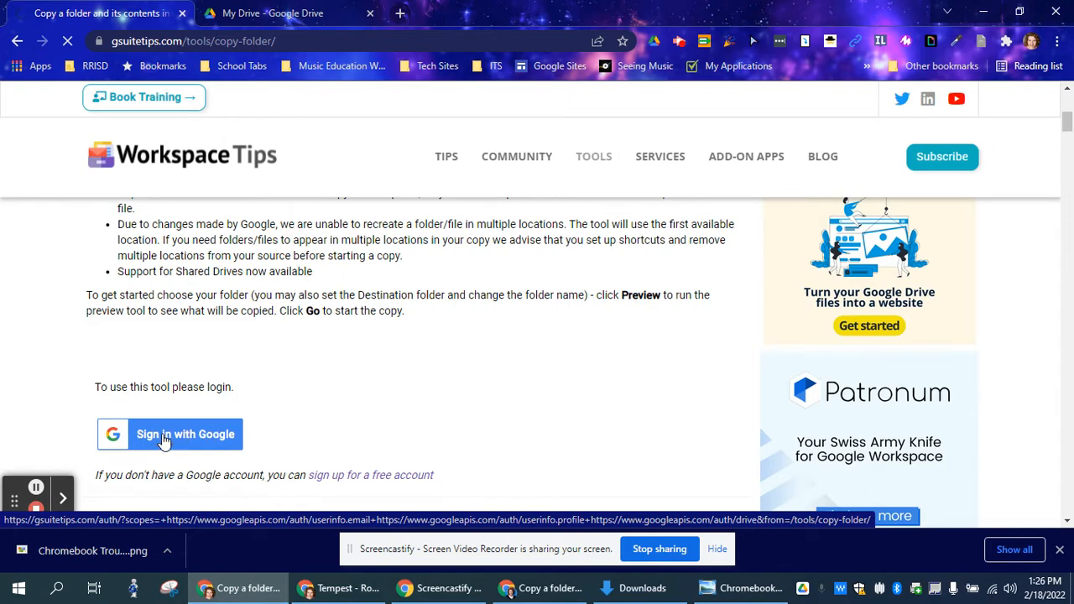
left_click(168, 434)
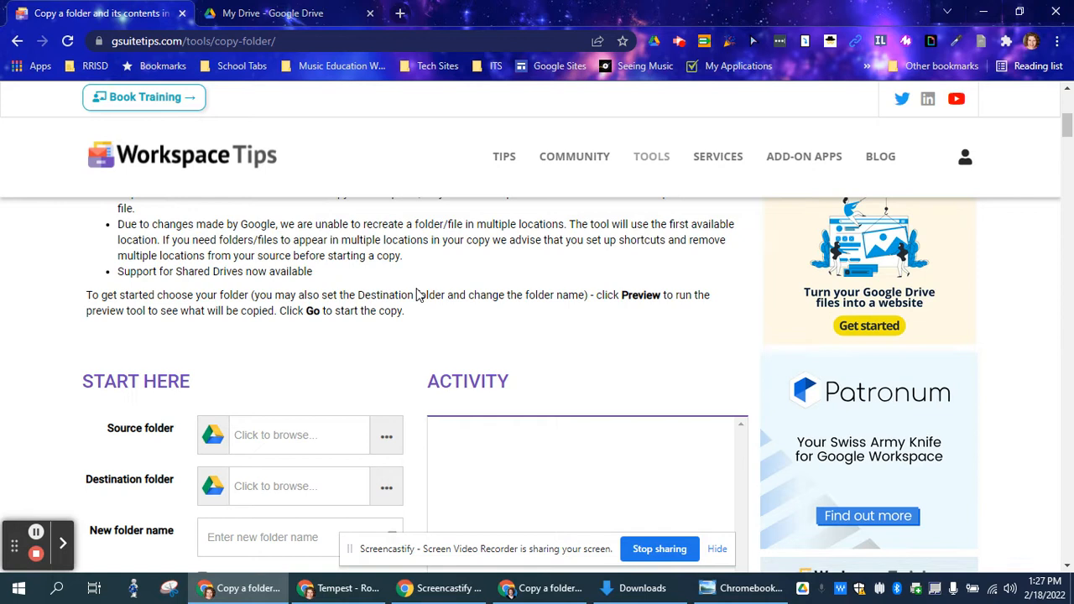
mouse_move(248, 454)
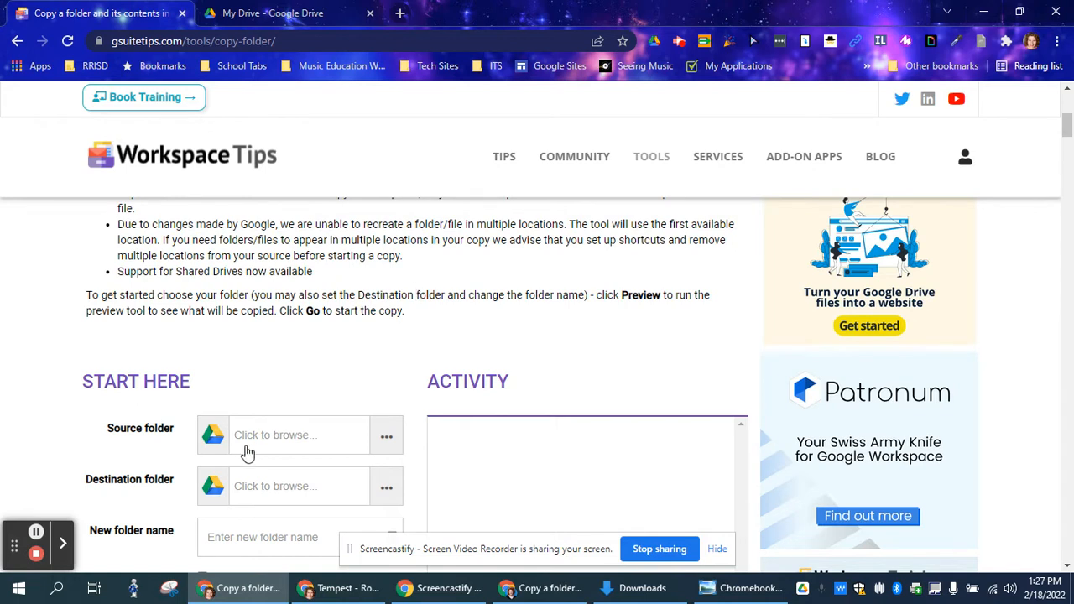
mouse_move(375, 443)
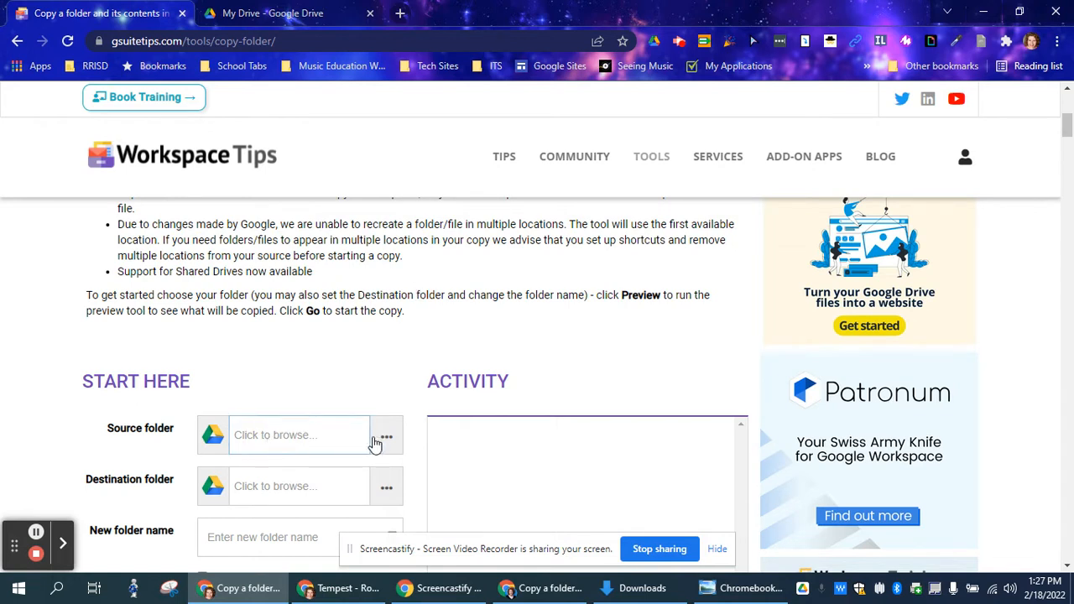
Step: Pick Grisham ITS as the source folder in the folder picker
left_click(299, 435)
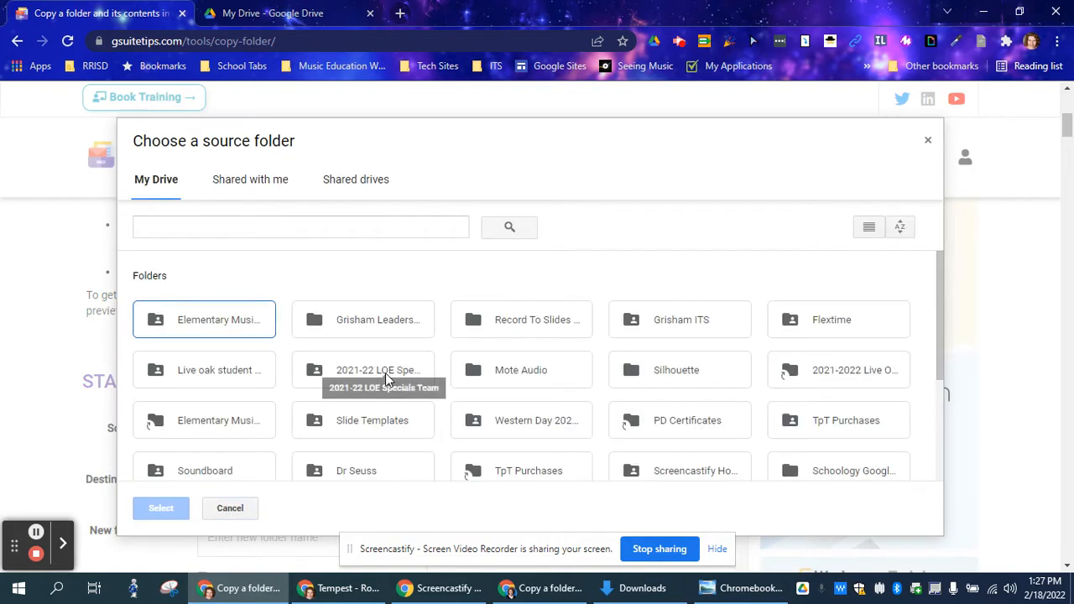
mouse_move(546, 370)
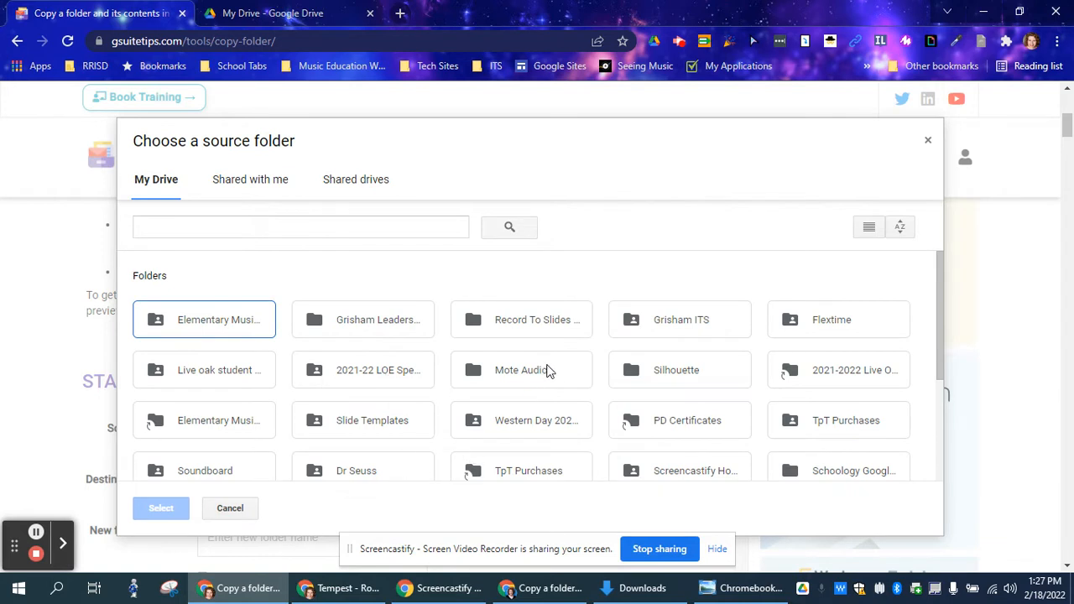
mouse_move(588, 397)
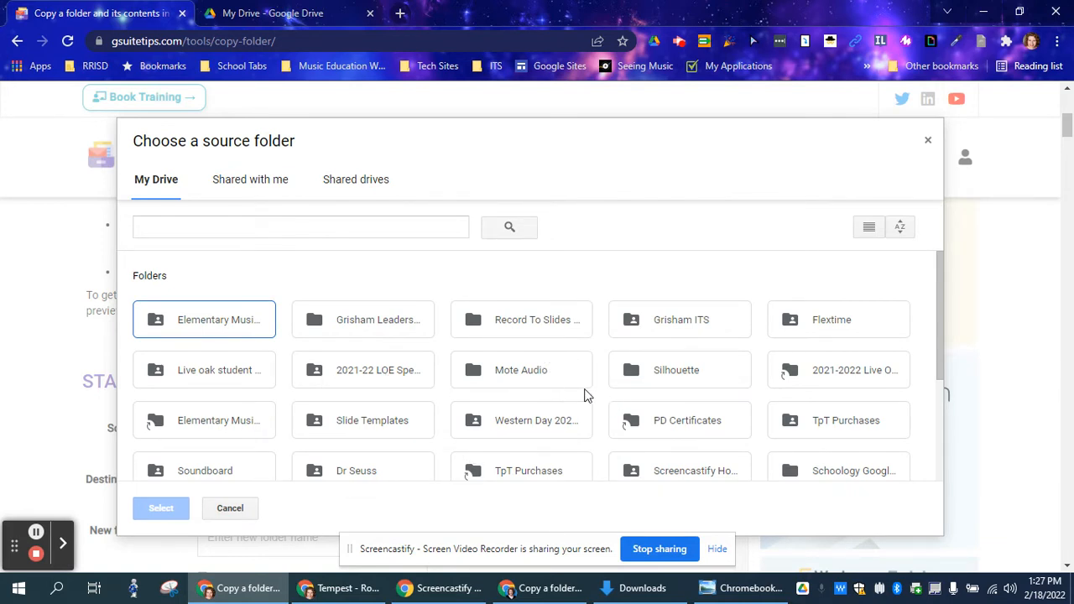
mouse_move(812, 242)
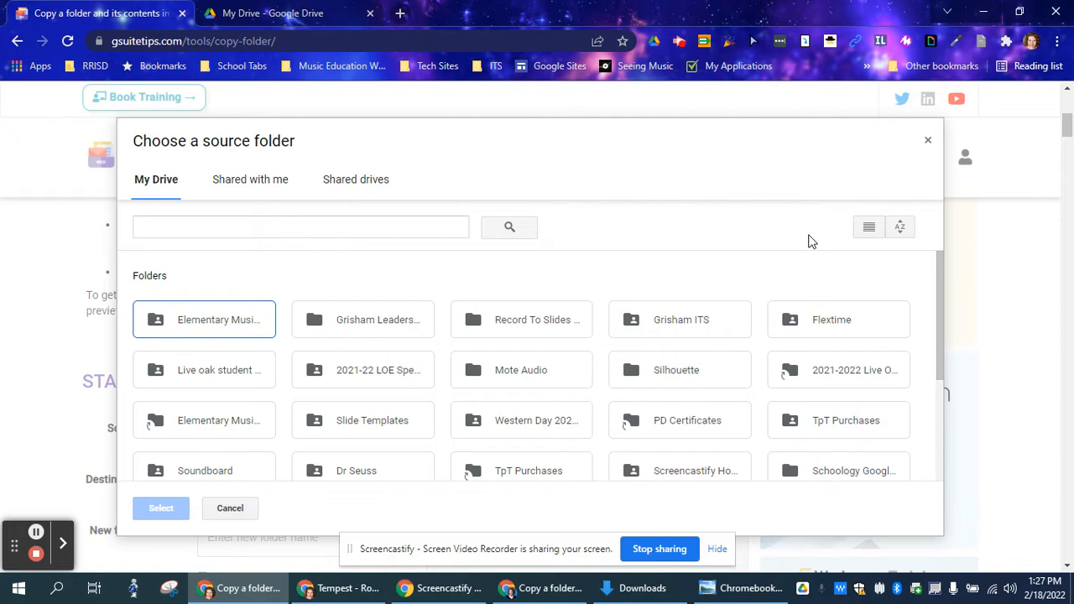
mouse_move(680, 330)
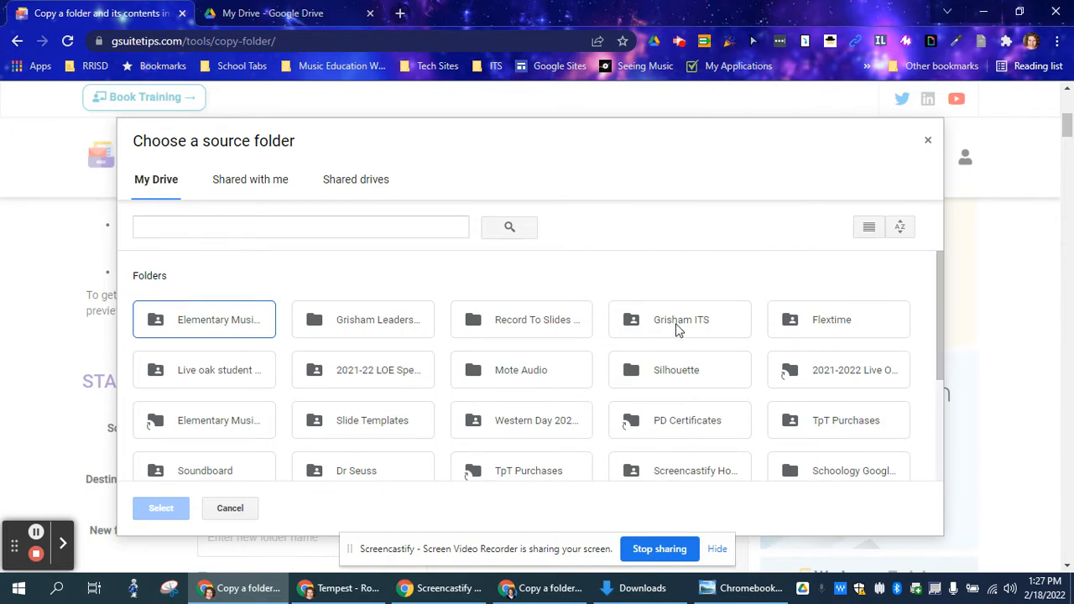
left_click(679, 319)
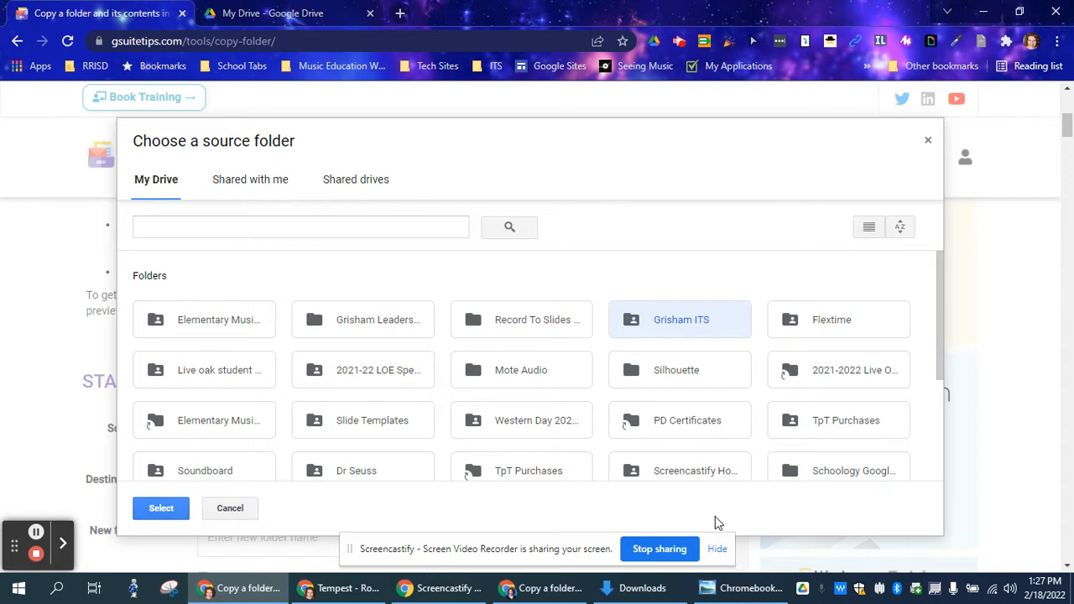
left_click(161, 508)
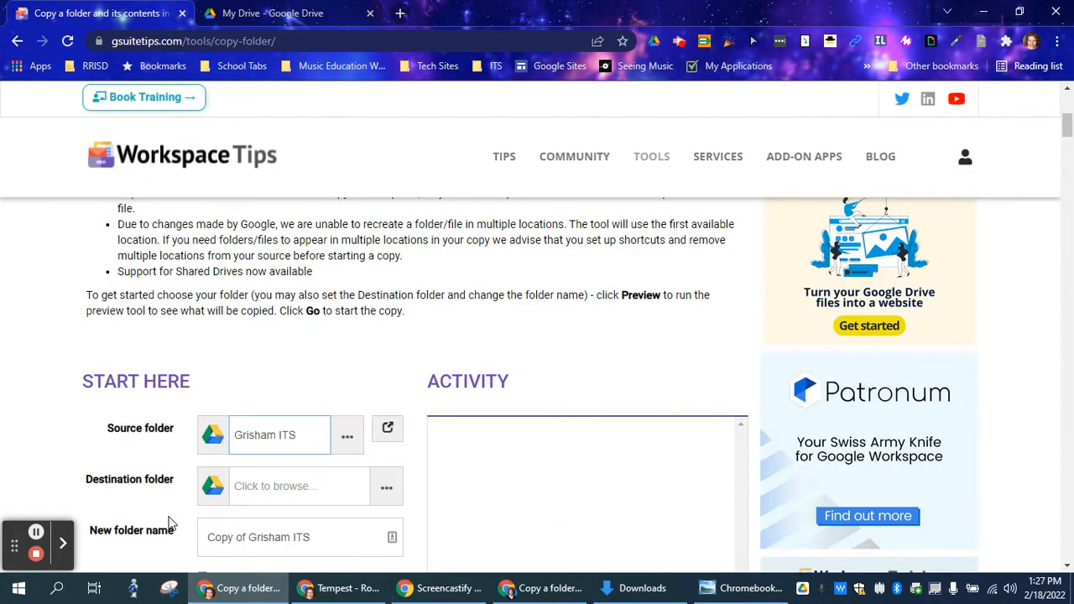
mouse_move(276, 495)
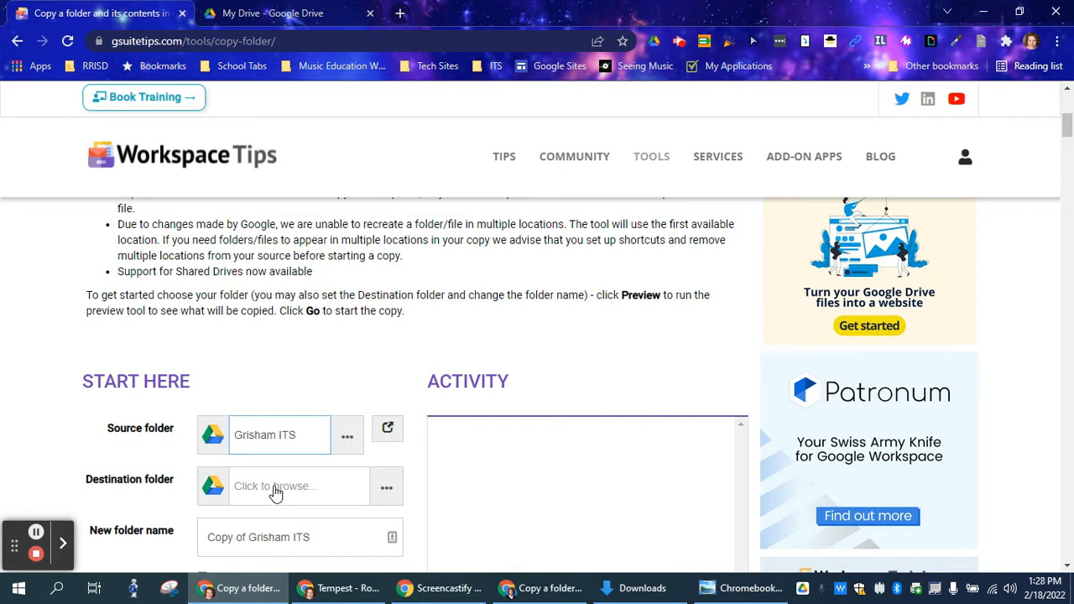
Step: Choose Grisham ITS as the destination folder and scroll to the Copy files option
left_click(275, 486)
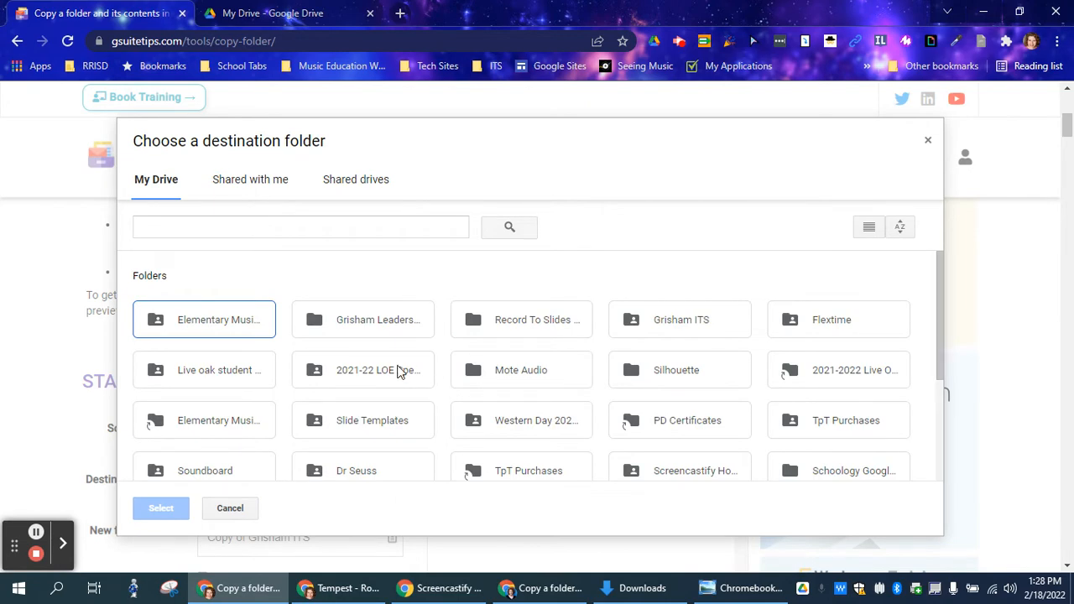
left_click(680, 319)
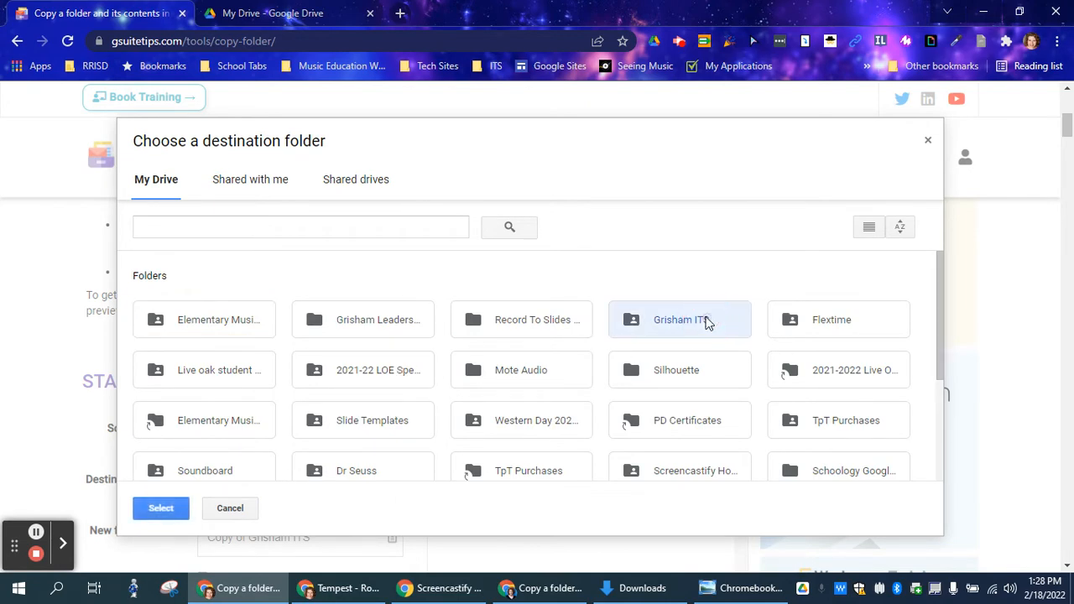
left_click(160, 508)
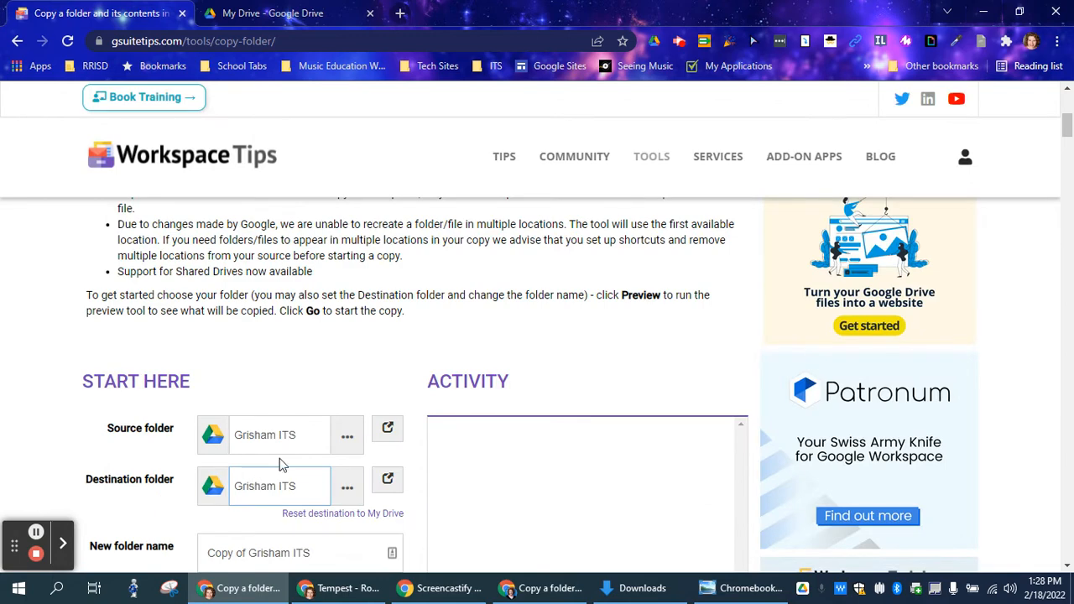
scroll("down", 3)
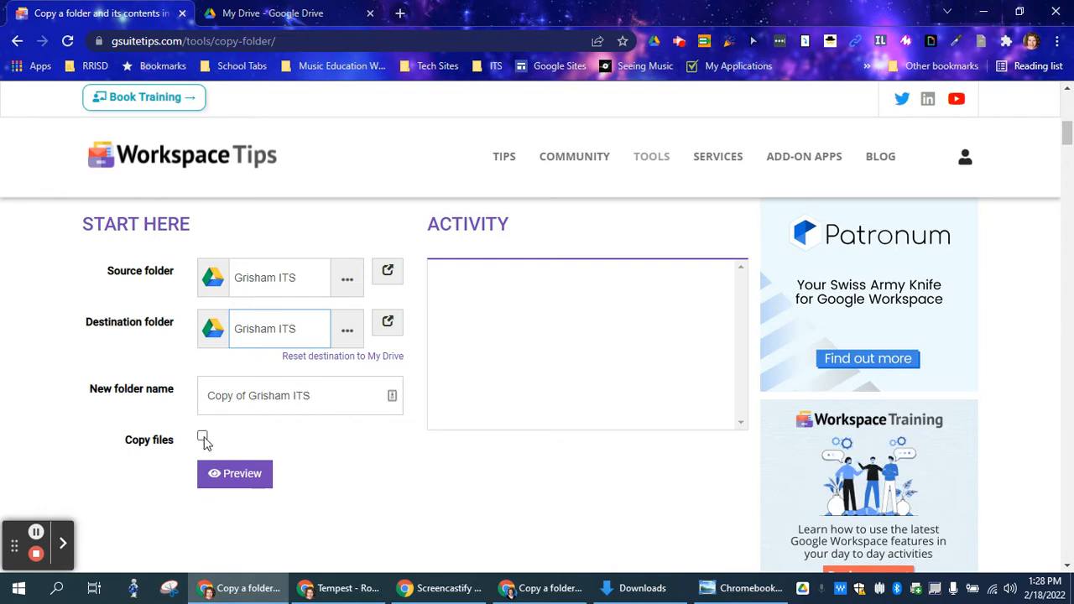
Step: Enable copying files, preview the copy, and run it until Done
left_click(203, 436)
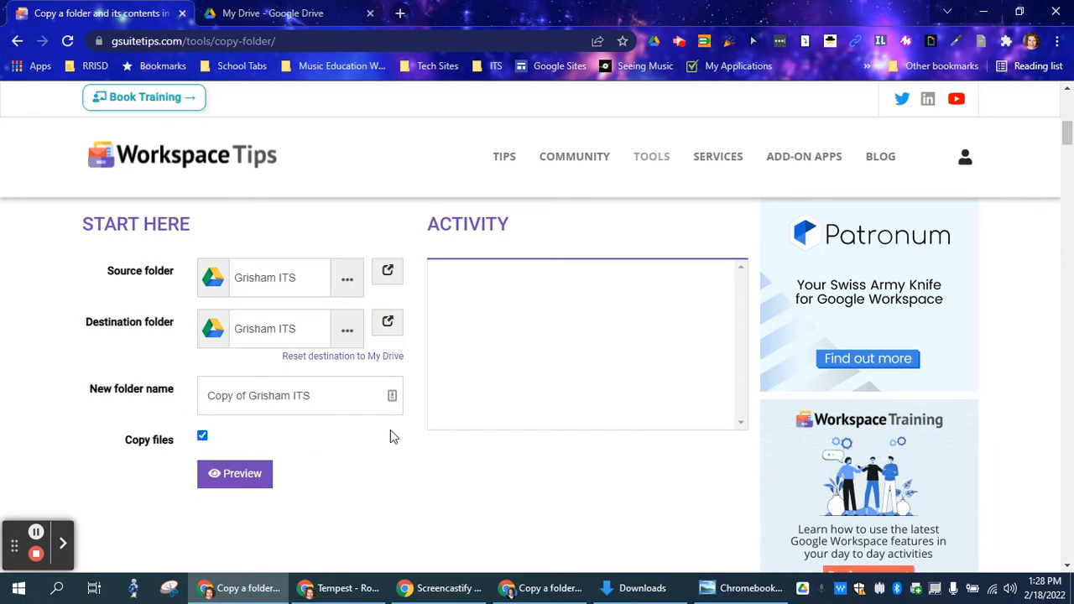
left_click(235, 473)
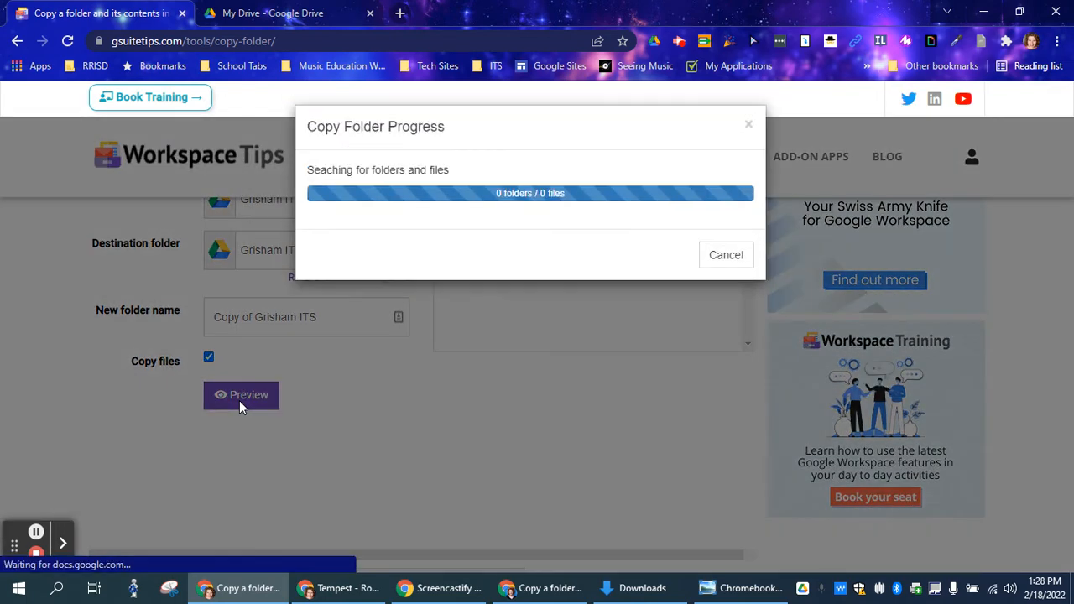
left_click(241, 395)
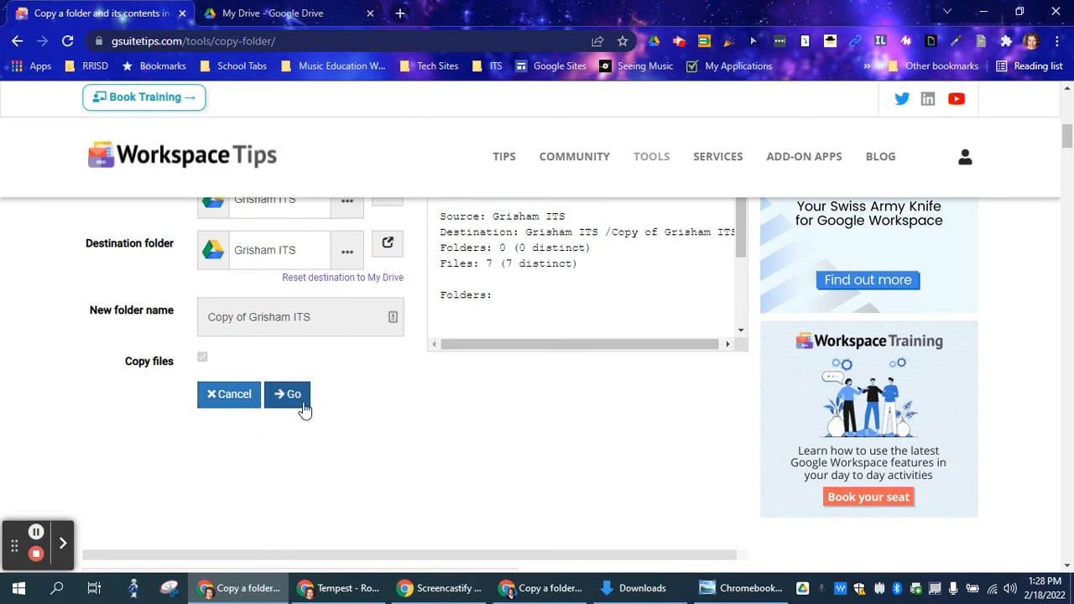
left_click(288, 394)
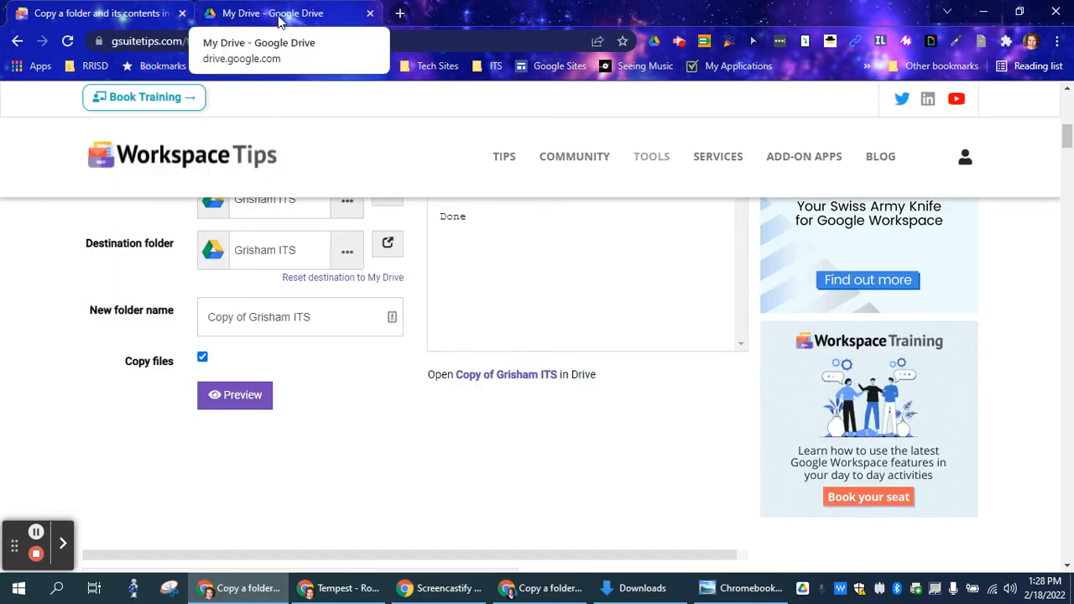
Step: In My Drive, open Grisham ITS and then its Copy of Grisham ITS subfolder
left_click(272, 13)
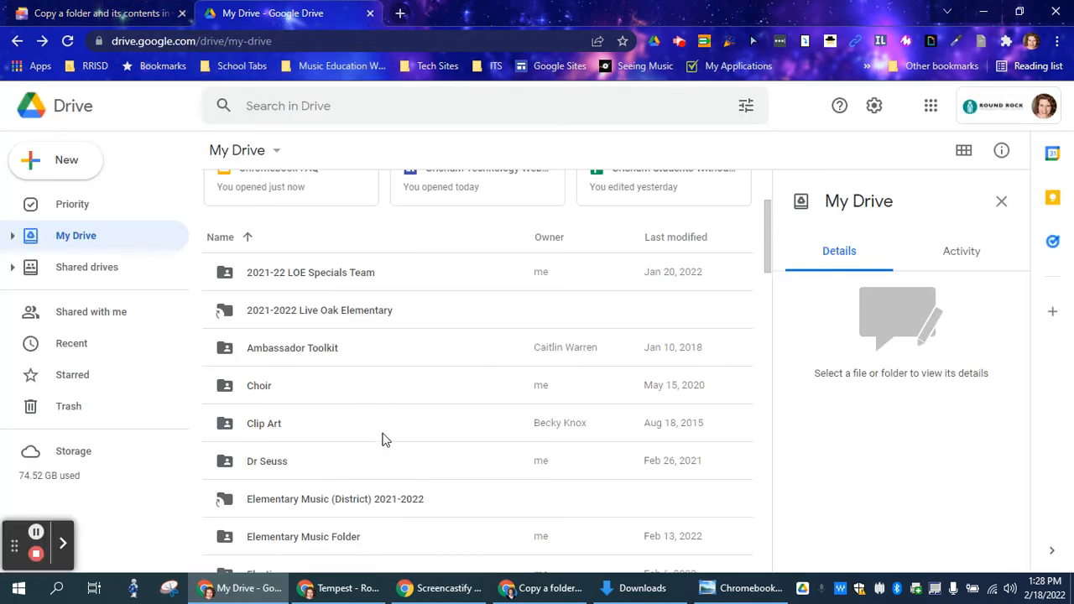
scroll("down", 3)
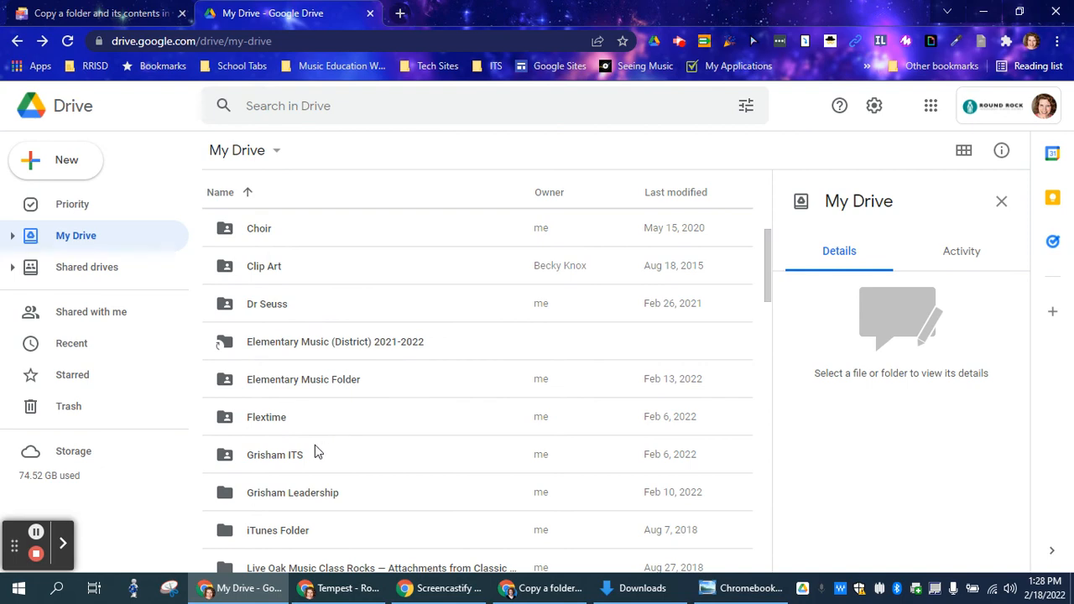
double_click(274, 455)
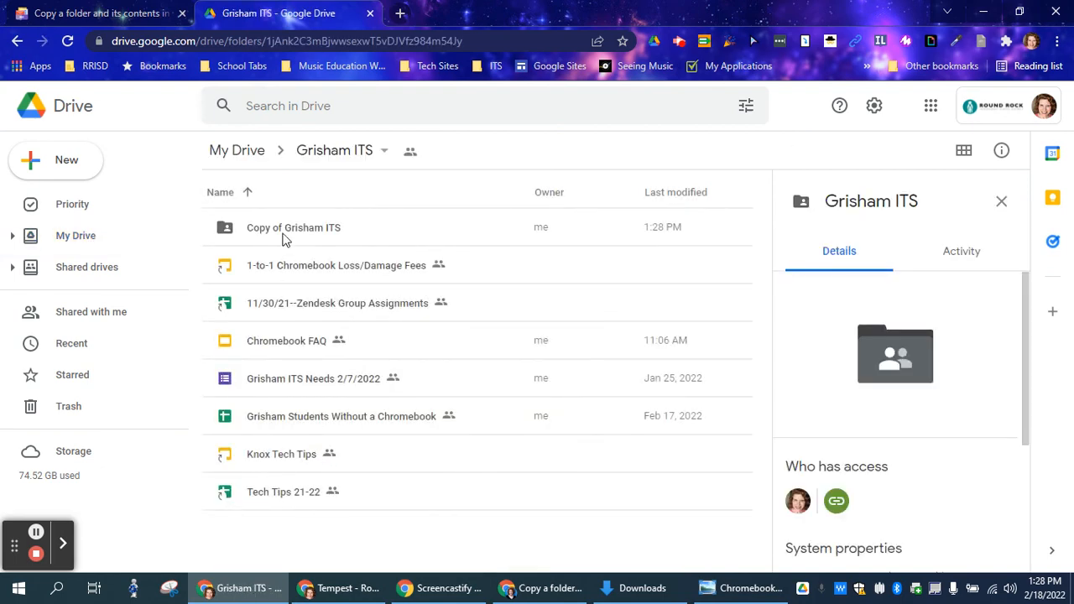
double_click(293, 227)
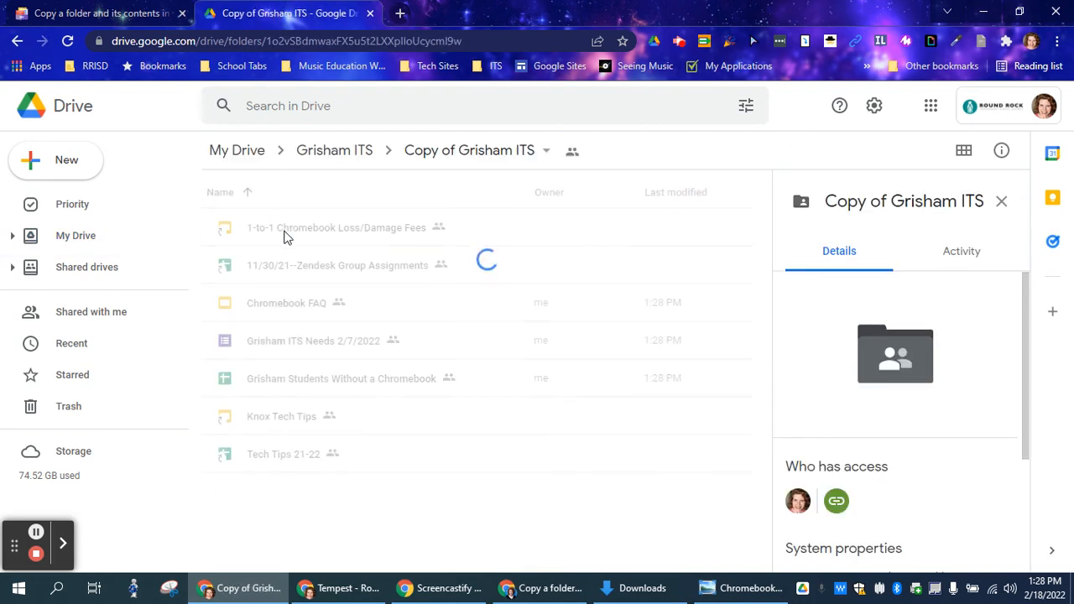